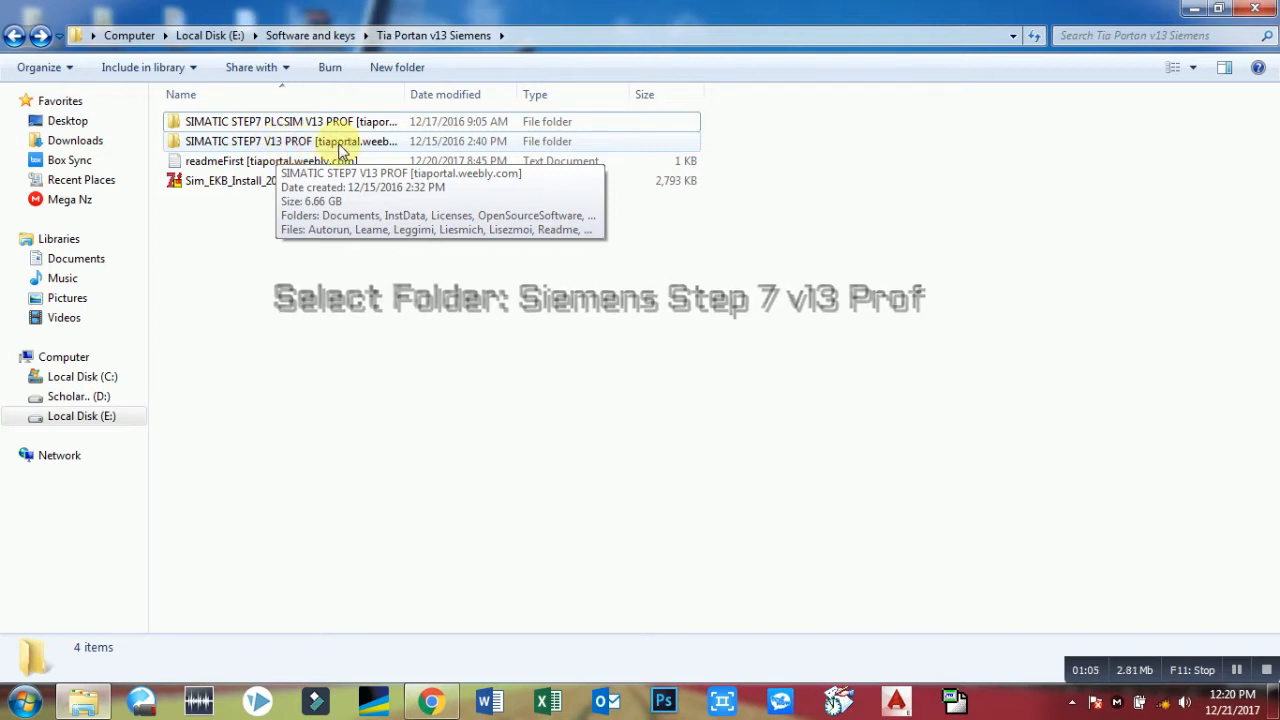
Run Start from the SIMATIC STEP7 V13 PROF folder to launch the TIA Portal V13 setup
double_click(249, 141)
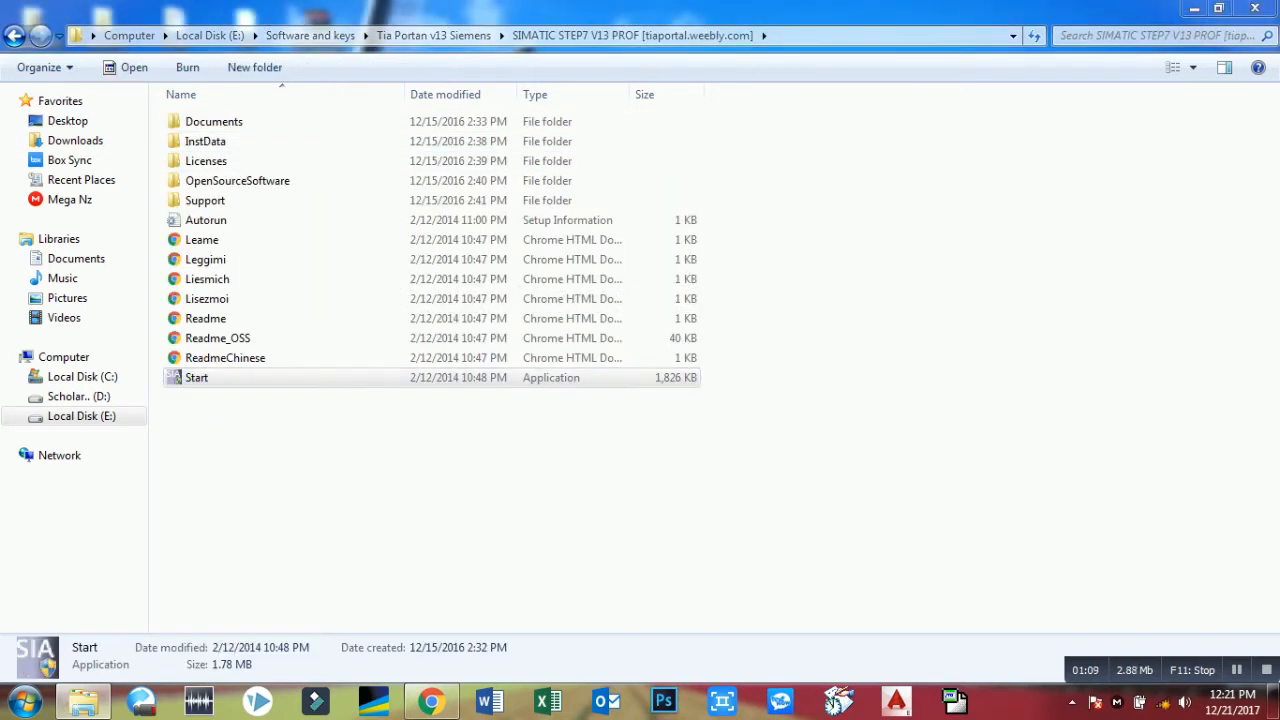
double_click(196, 377)
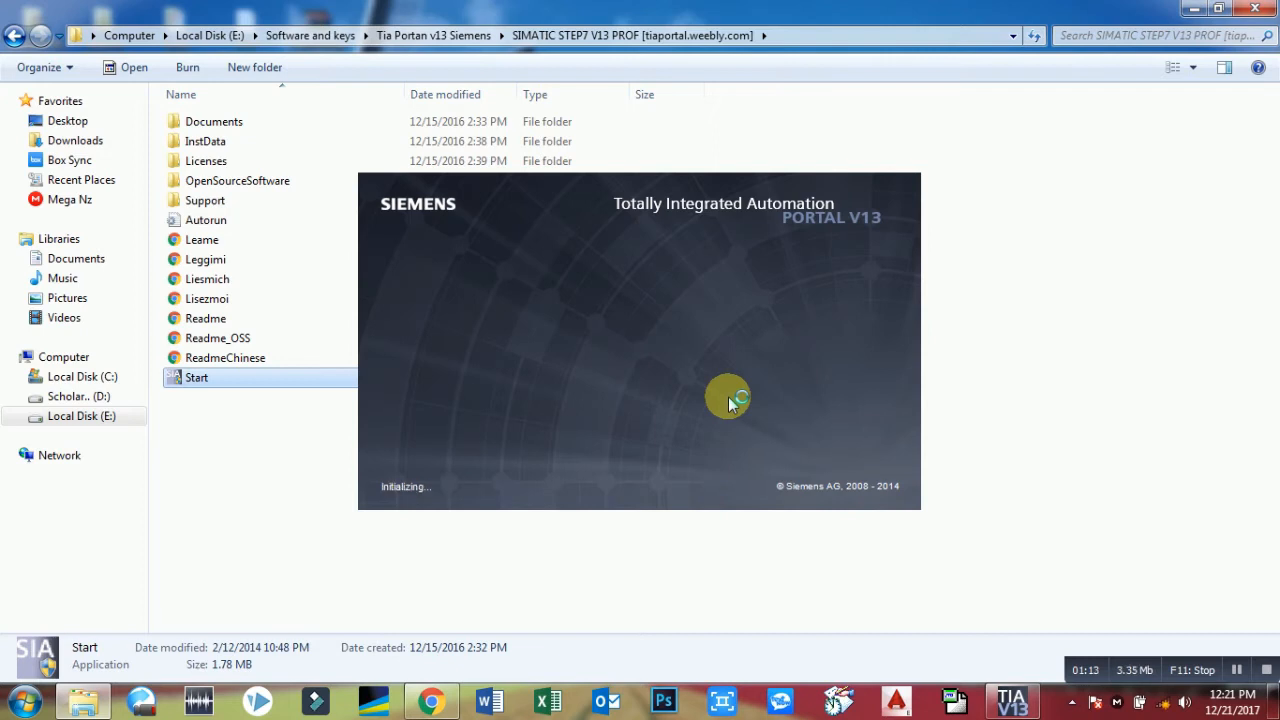
mouse_move(590, 235)
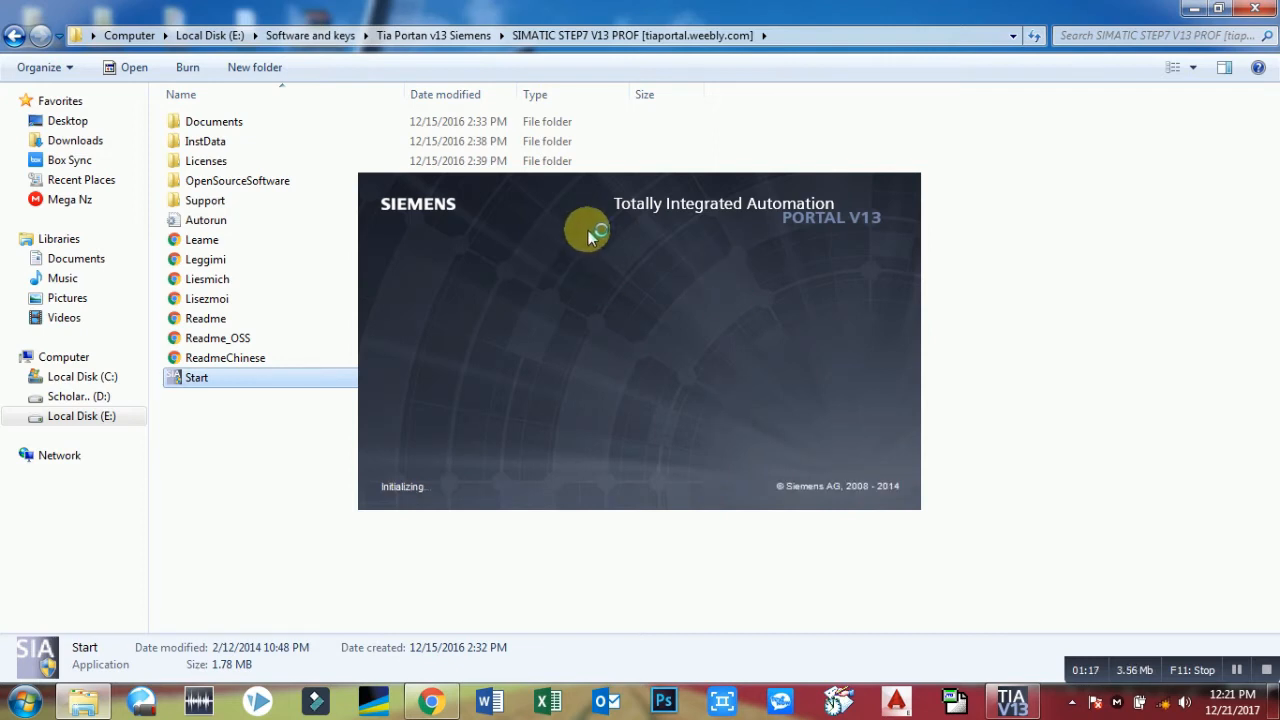
mouse_move(617, 397)
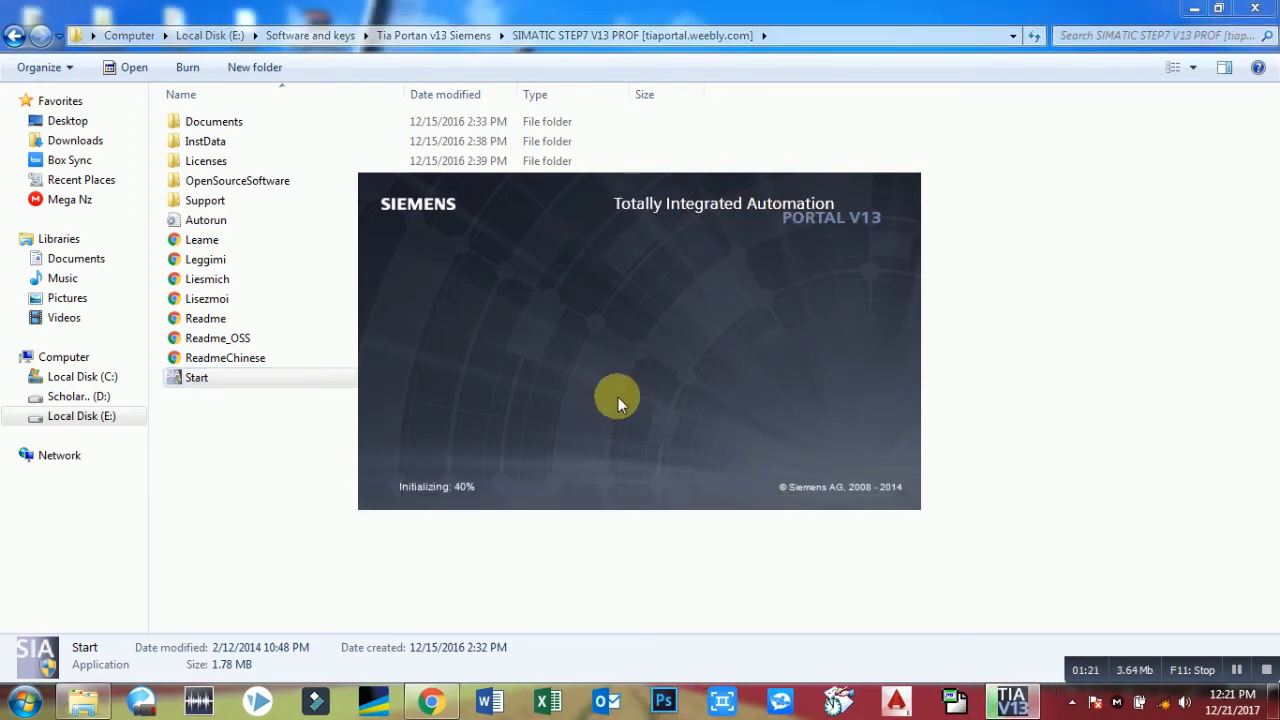
mouse_move(775, 310)
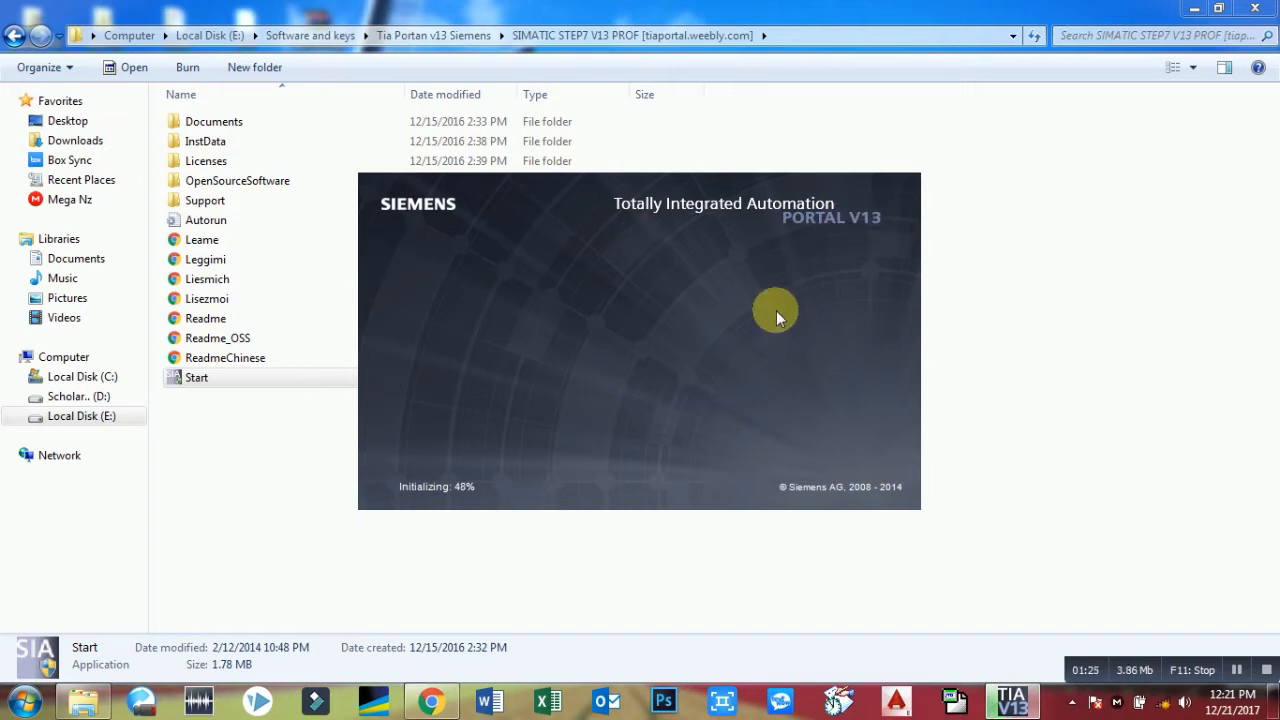
mouse_move(407, 275)
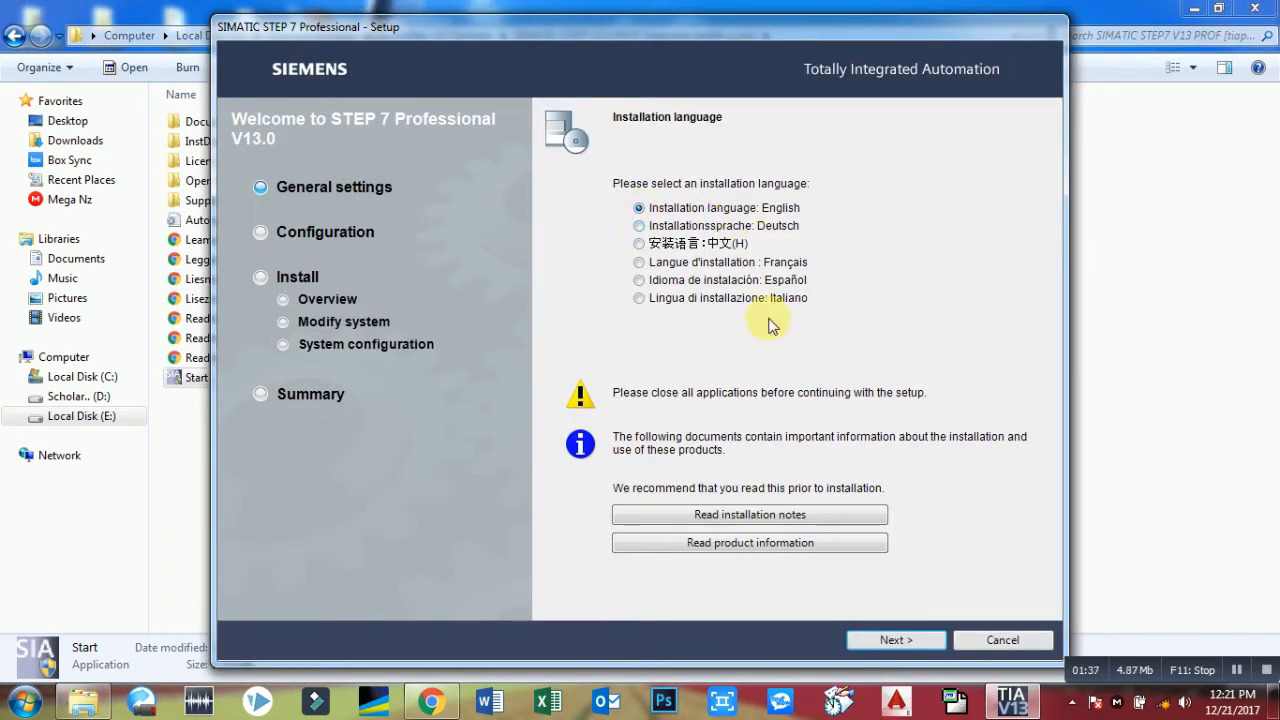
Accept English as both the installation language and the only product language
click(895, 640)
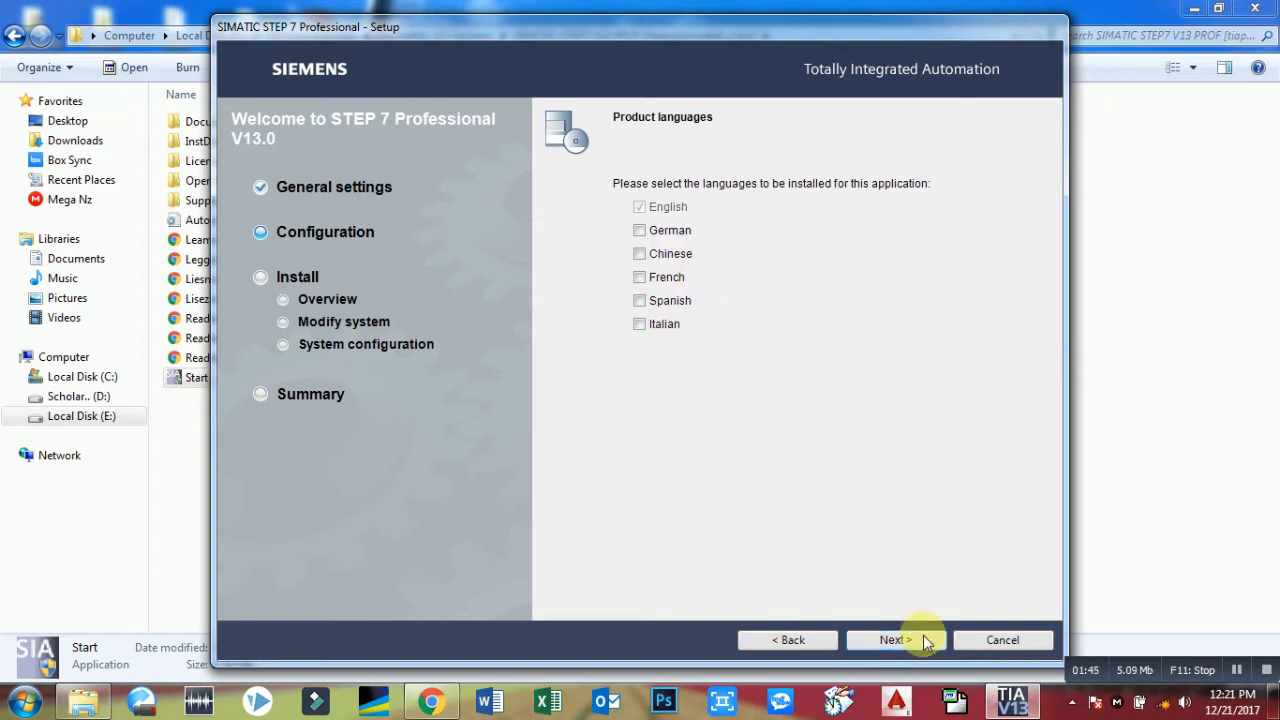
click(893, 639)
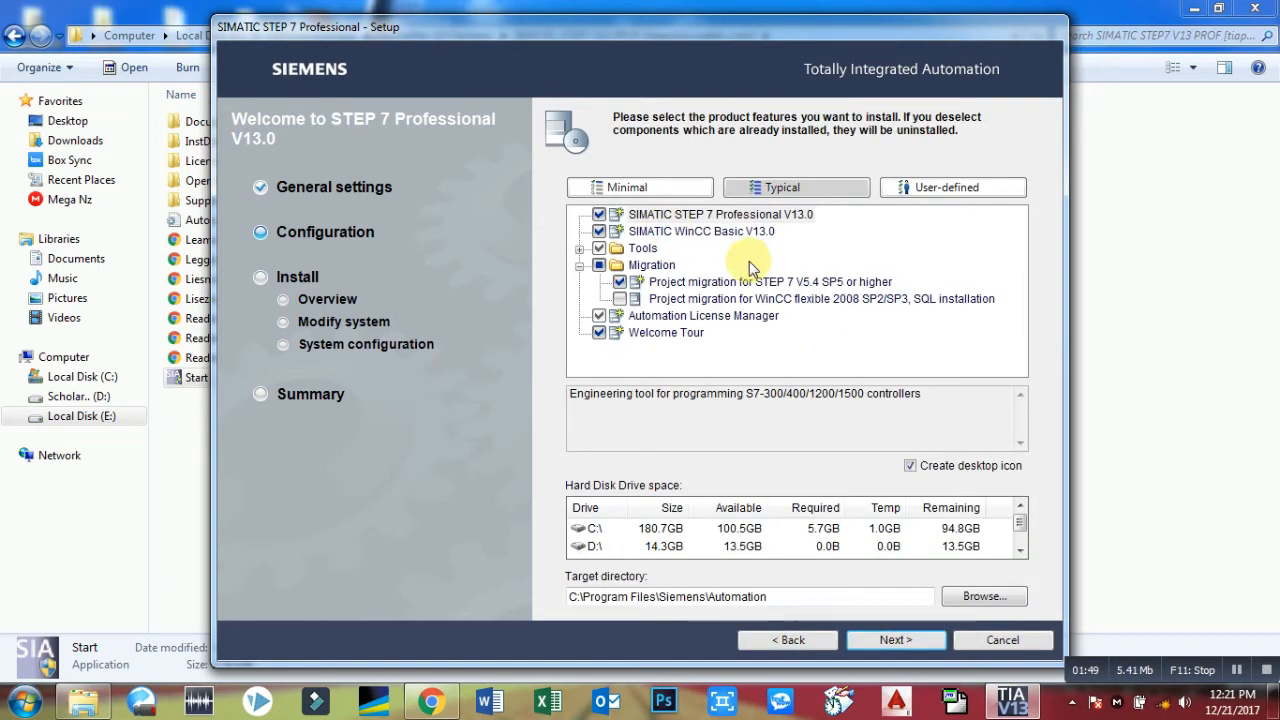
mouse_move(765, 530)
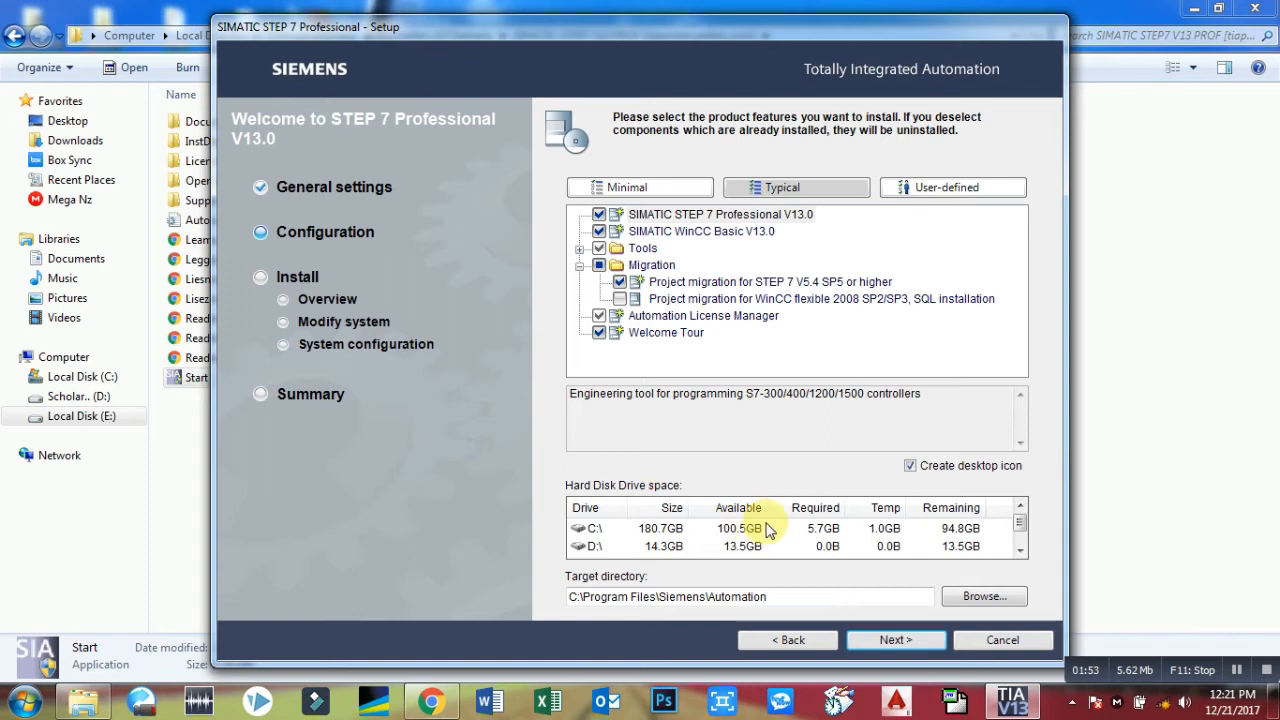
mouse_move(817, 540)
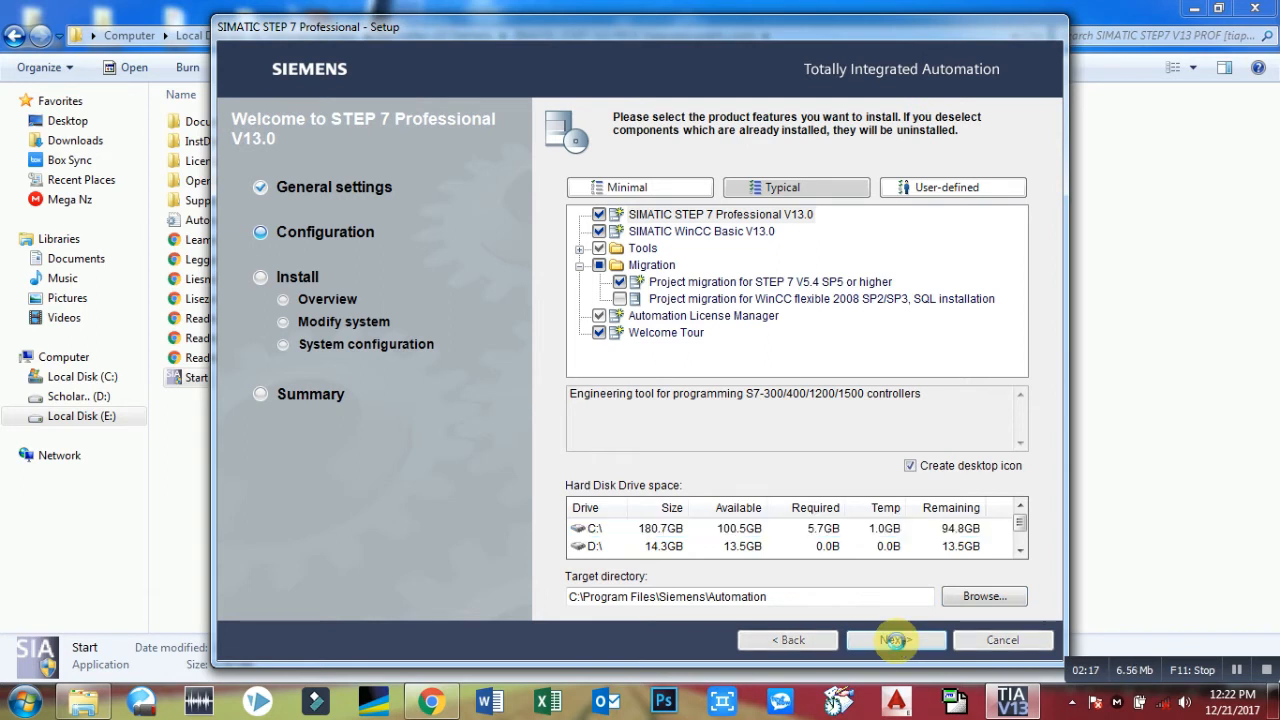
Keep the default components, accept the license terms and security permissions settings
click(894, 640)
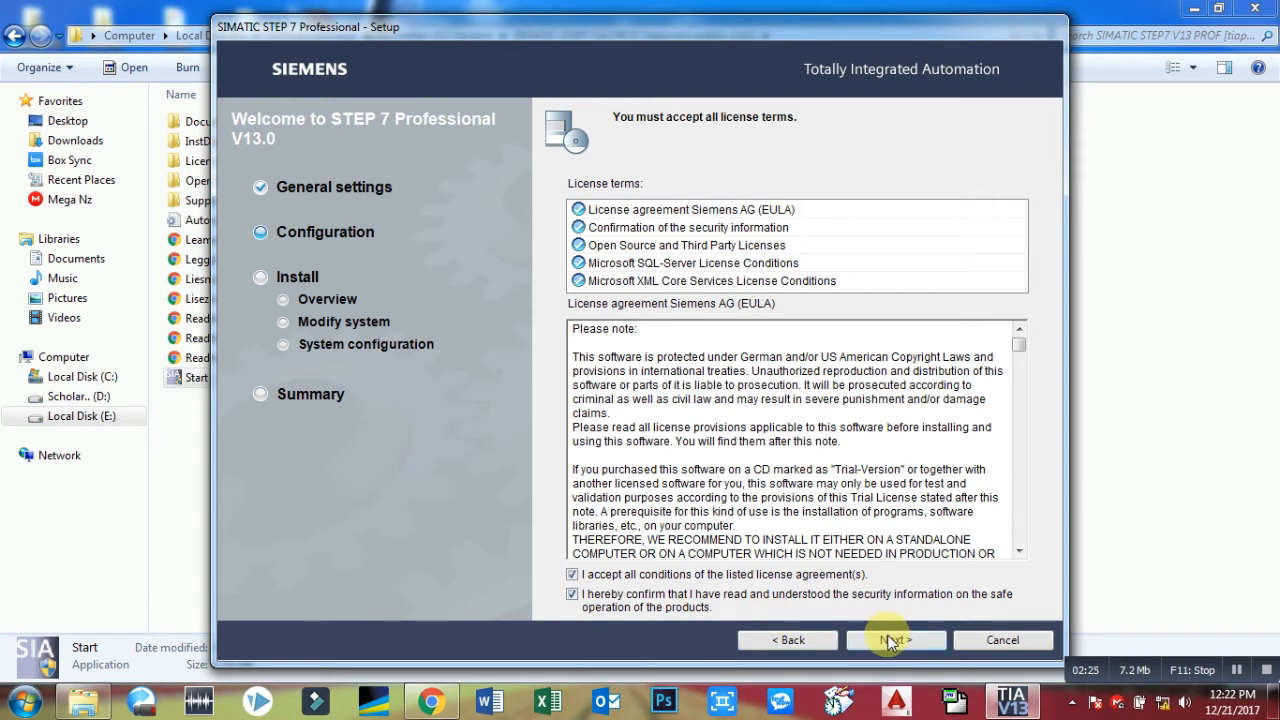
click(890, 640)
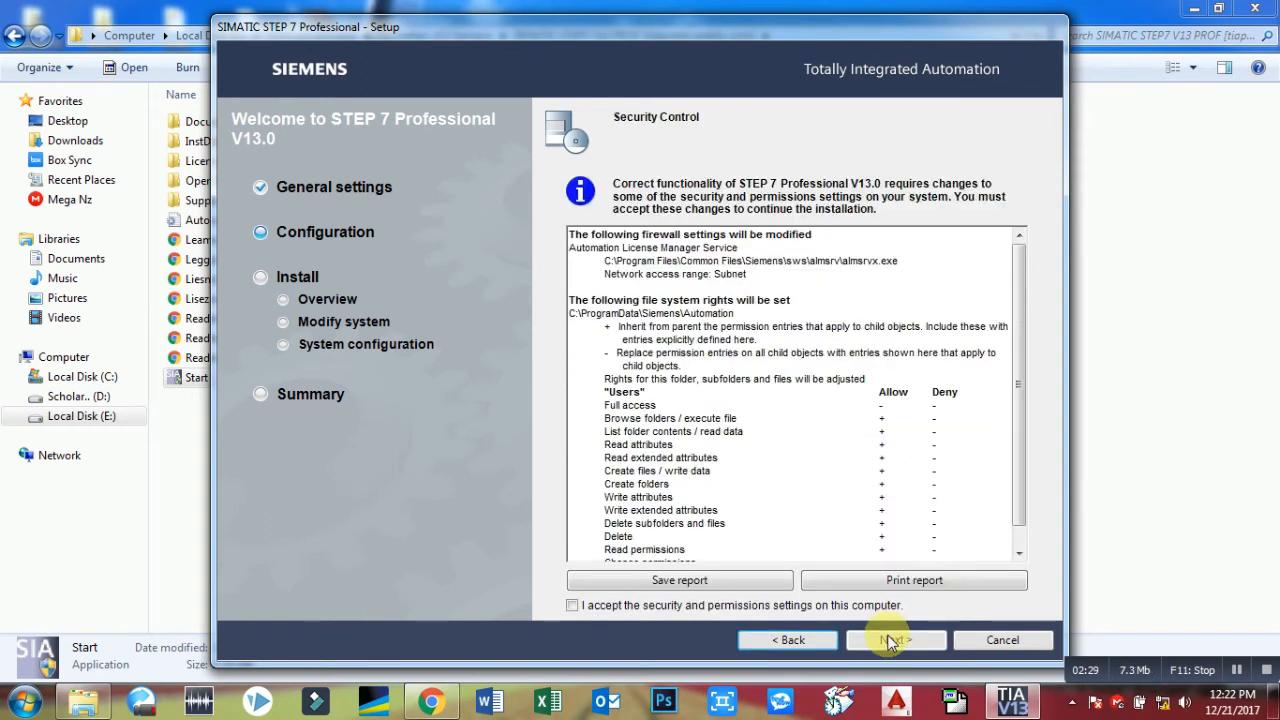
click(572, 605)
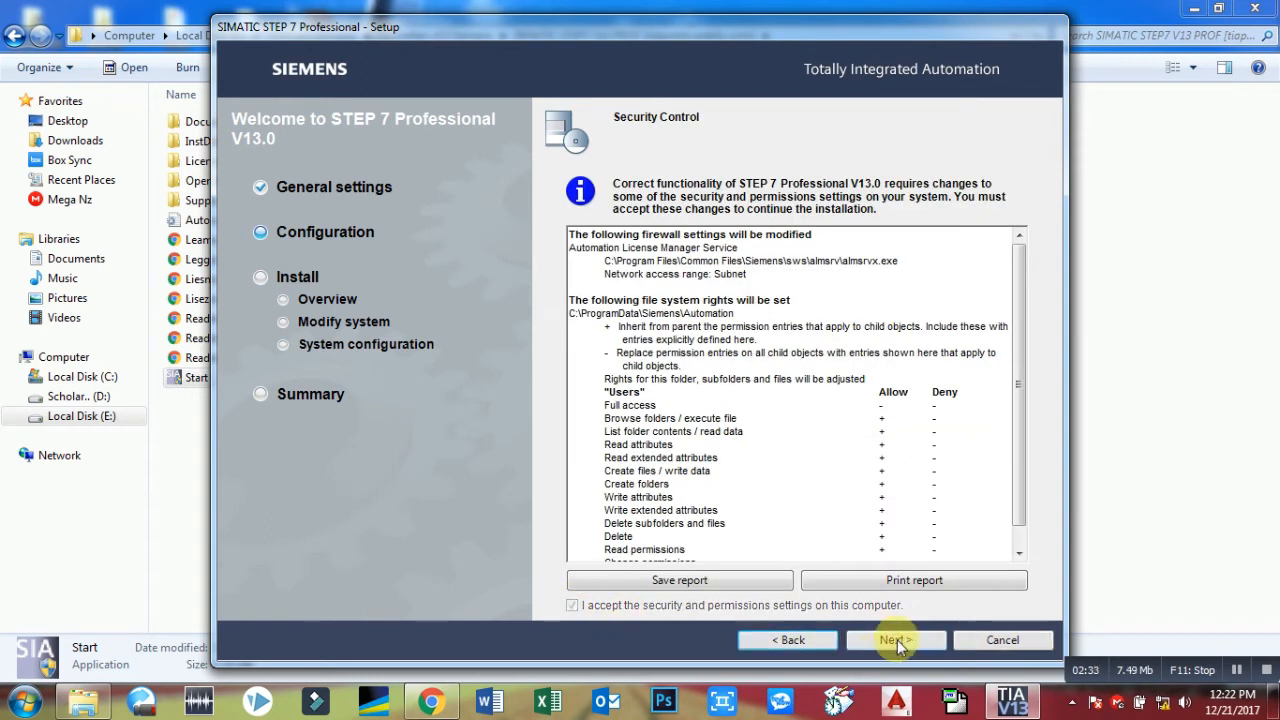
click(895, 640)
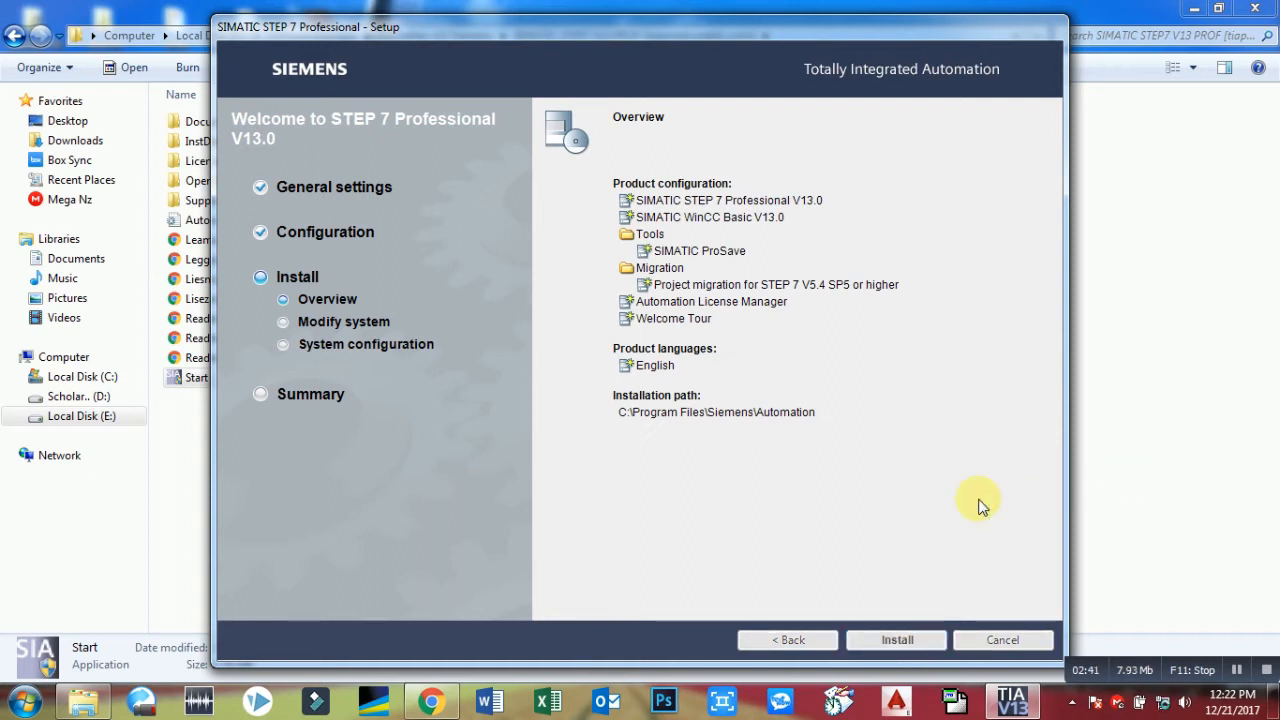
click(896, 640)
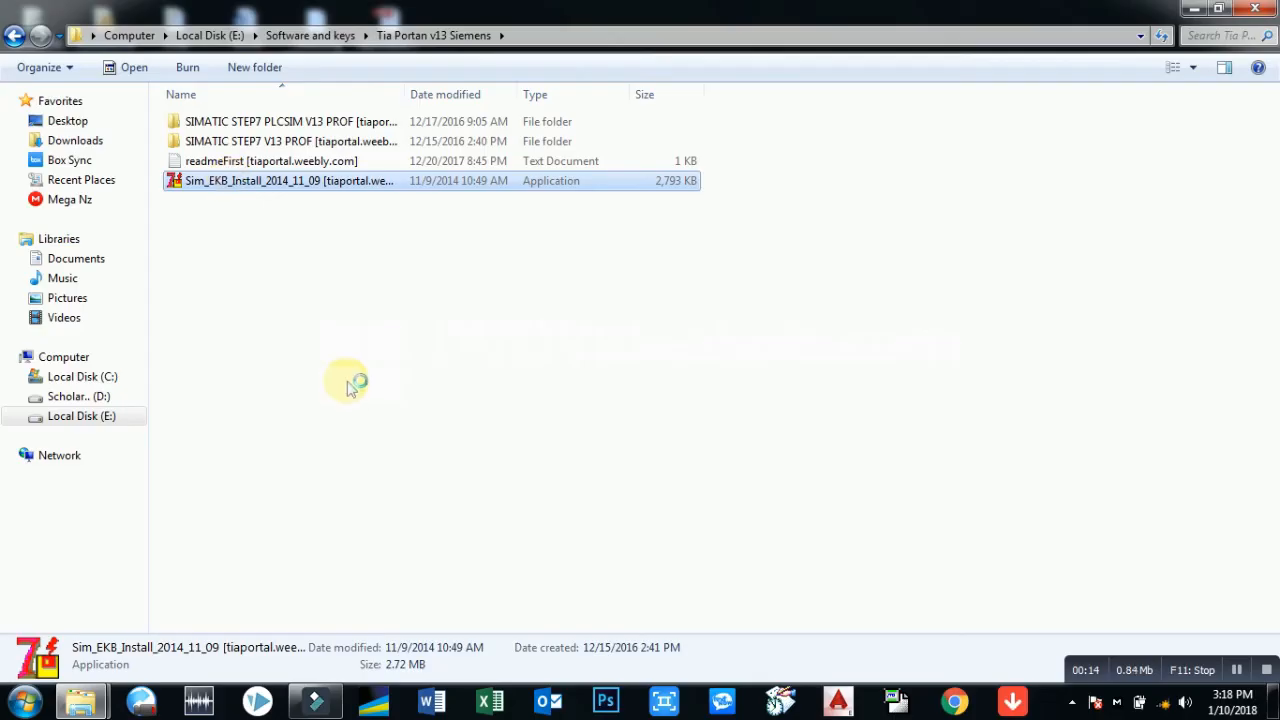
Run Sim_EKB, mark the required STEP 7 license keys and install them
double_click(289, 180)
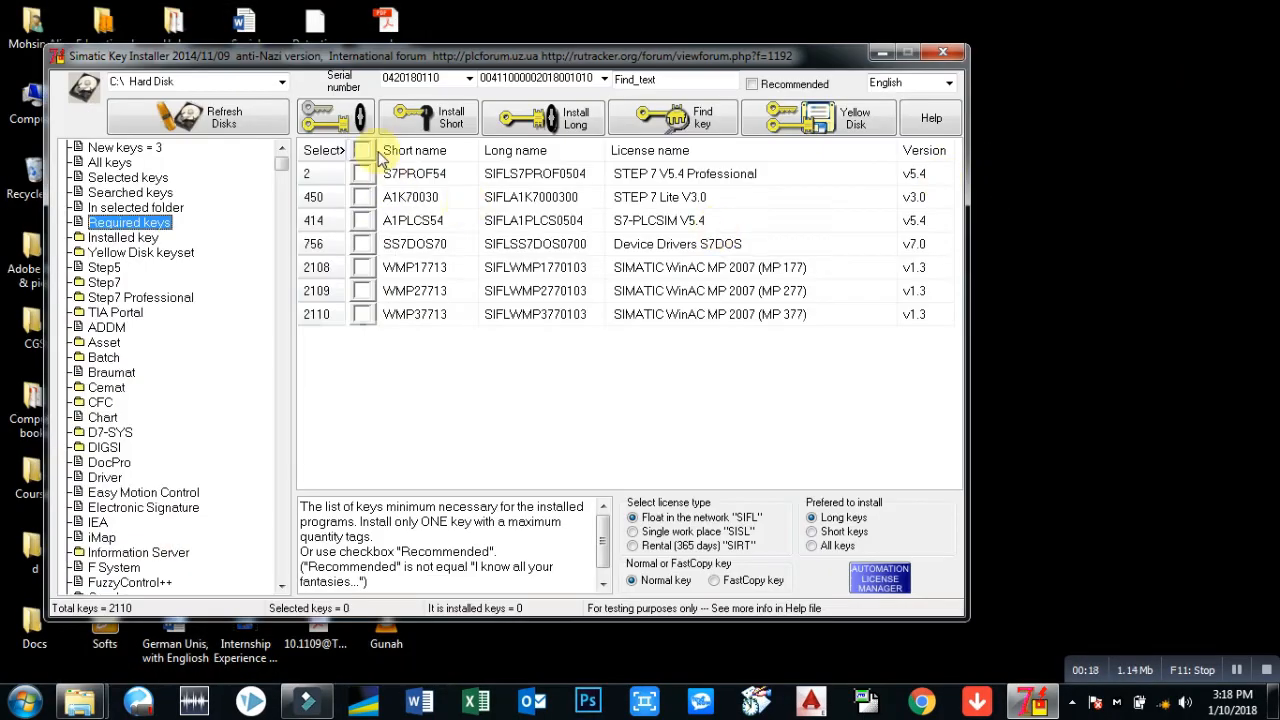
click(362, 150)
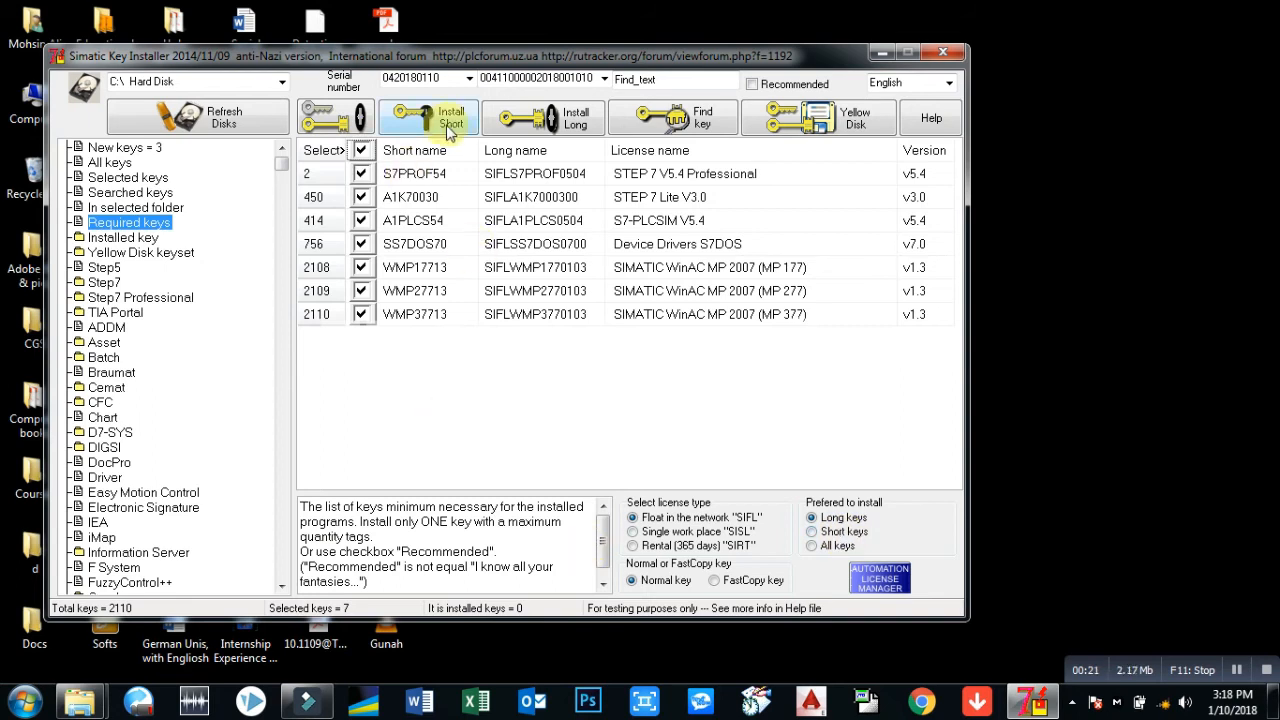
click(427, 117)
text(Step)
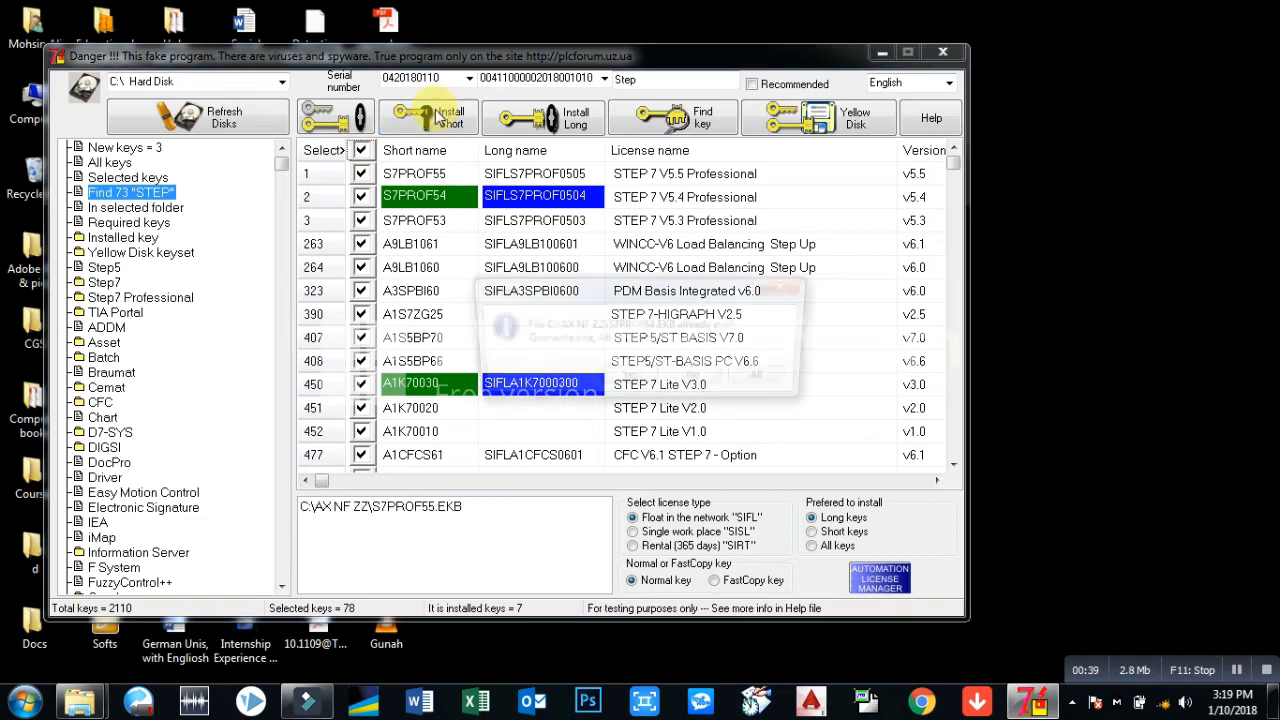
click(428, 116)
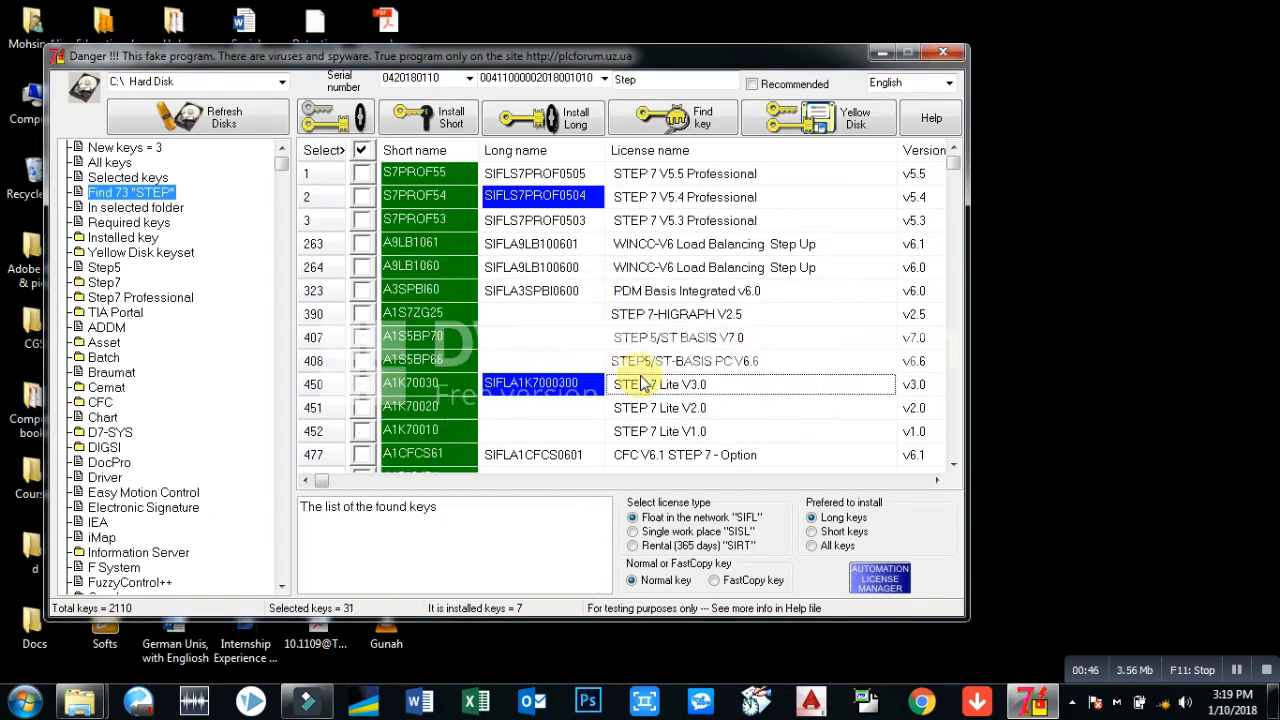
click(362, 149)
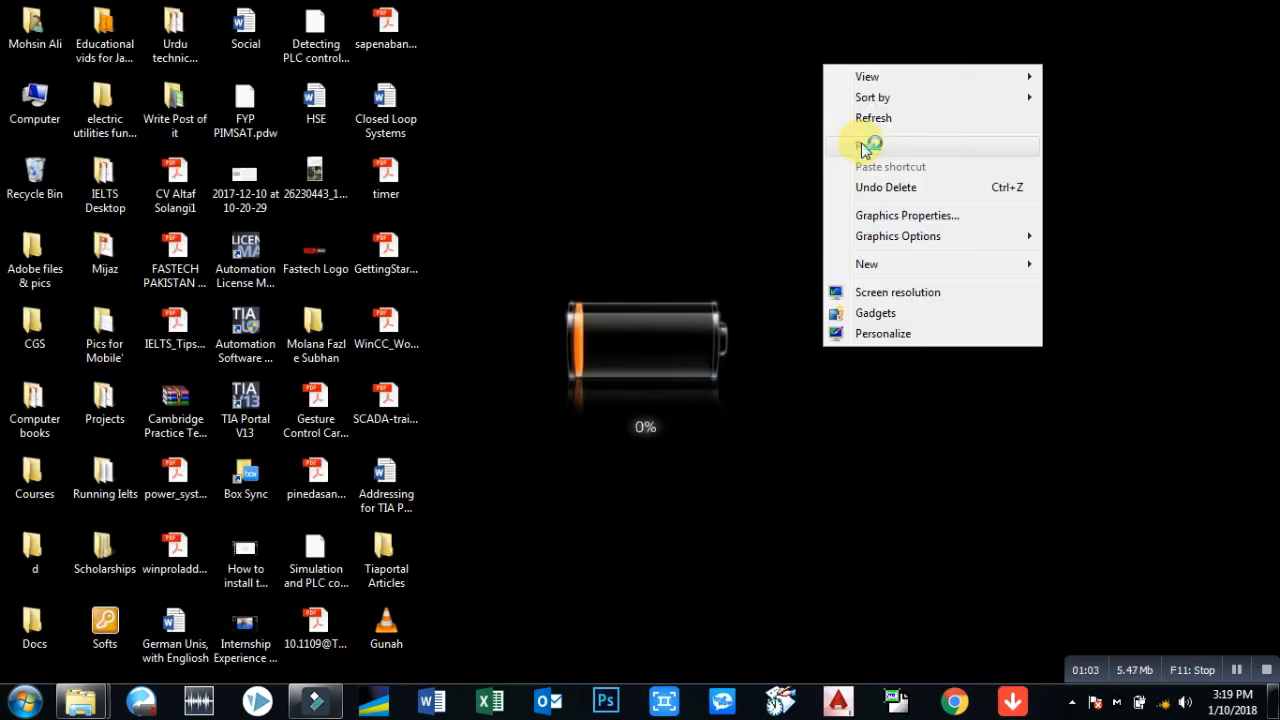
Refresh the Windows desktop while TIA Portal V13 loads to its Start portal
click(800, 330)
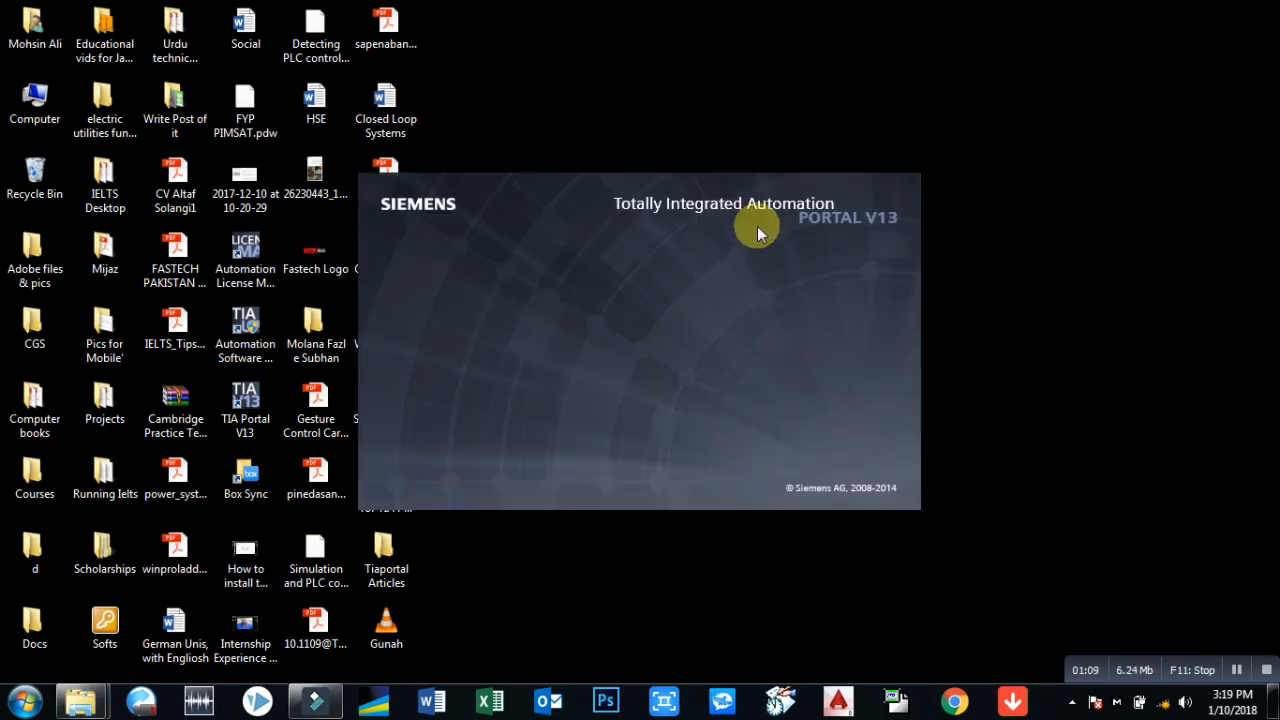
mouse_move(648, 48)
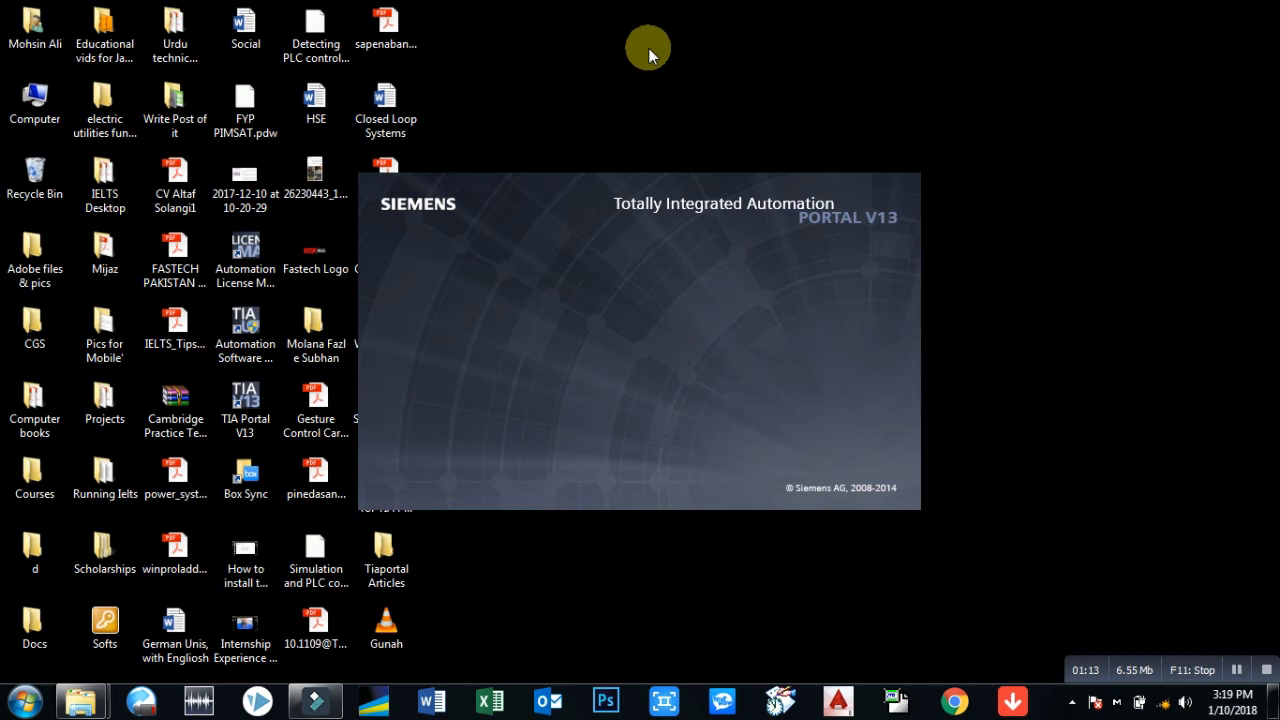
mouse_move(660, 78)
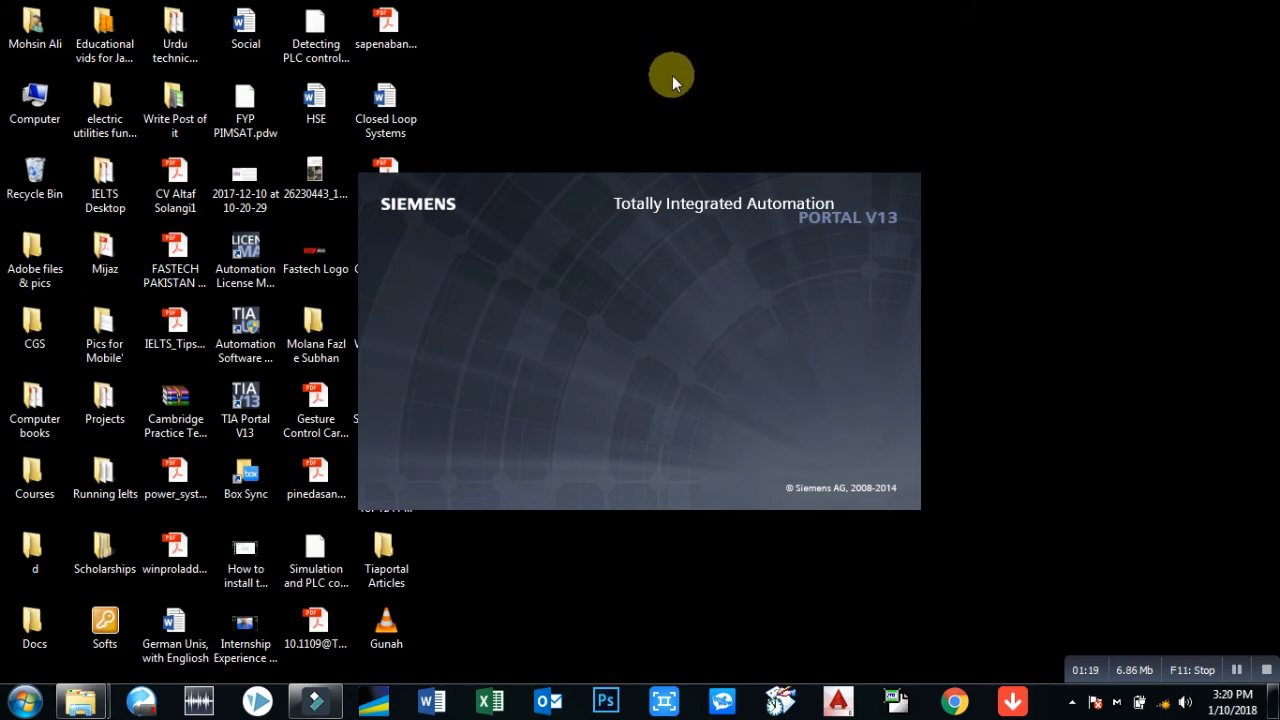
mouse_move(676, 83)
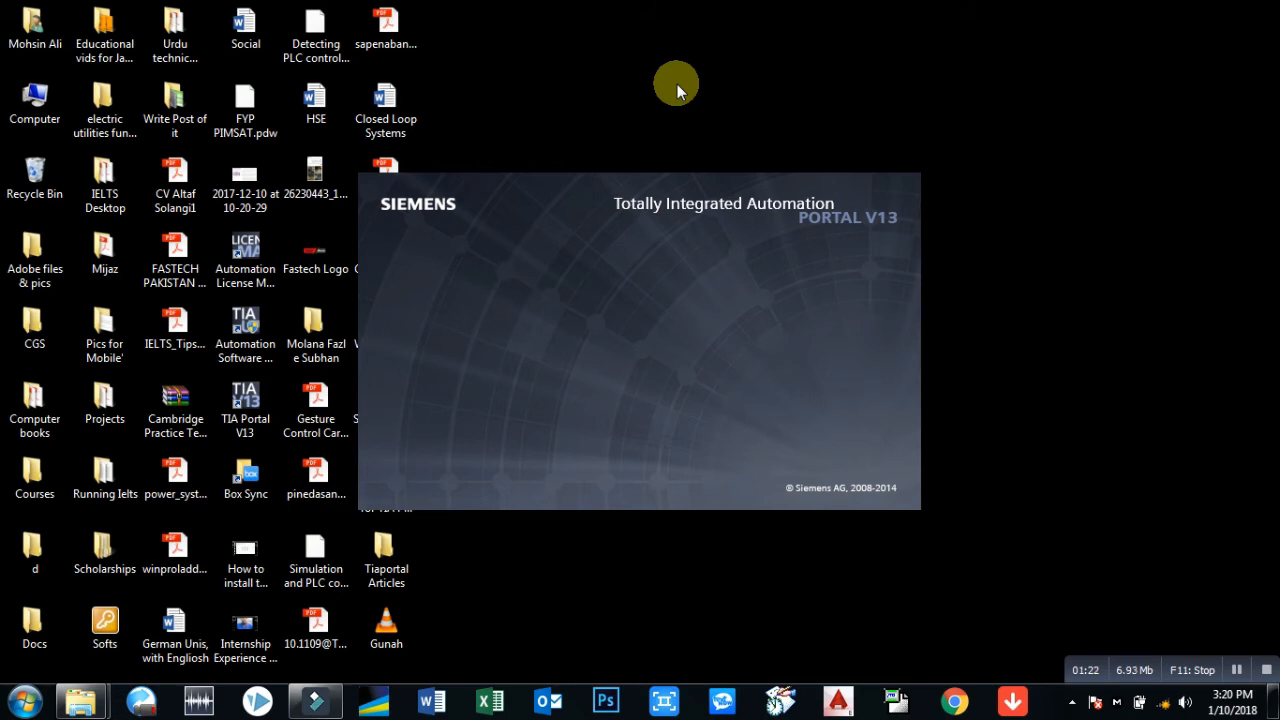
mouse_move(680, 95)
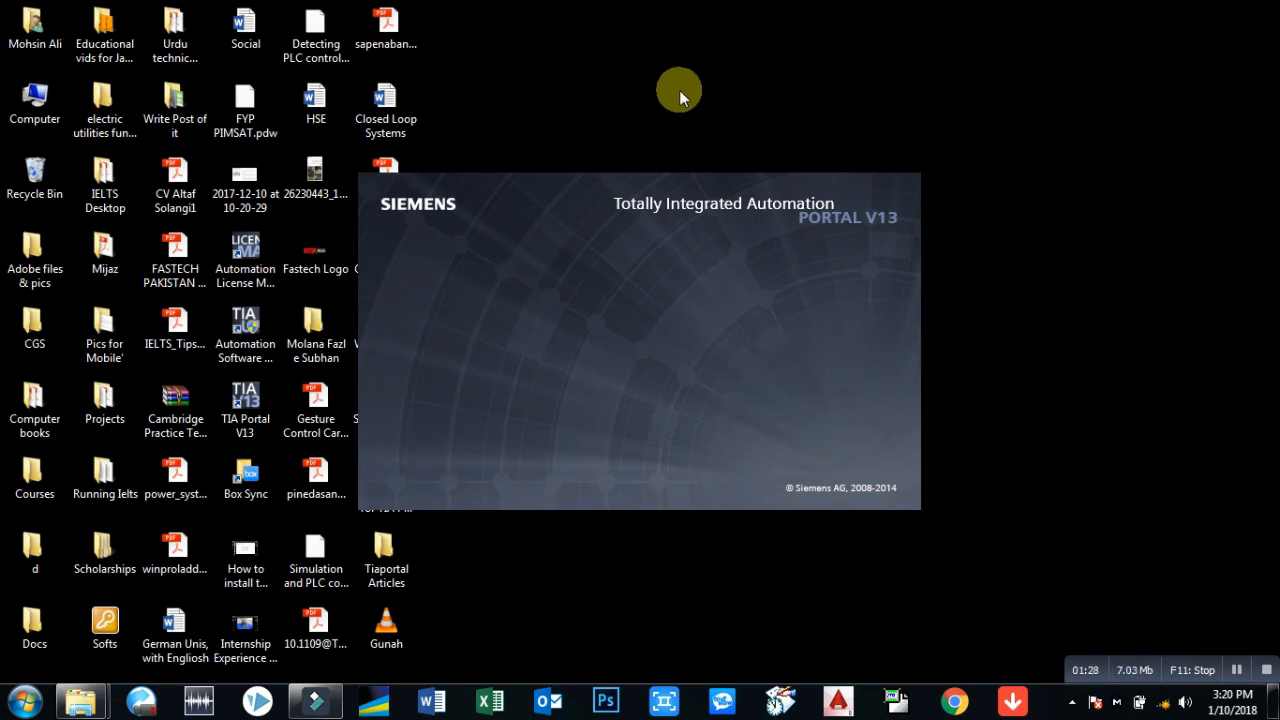
mouse_move(963, 132)
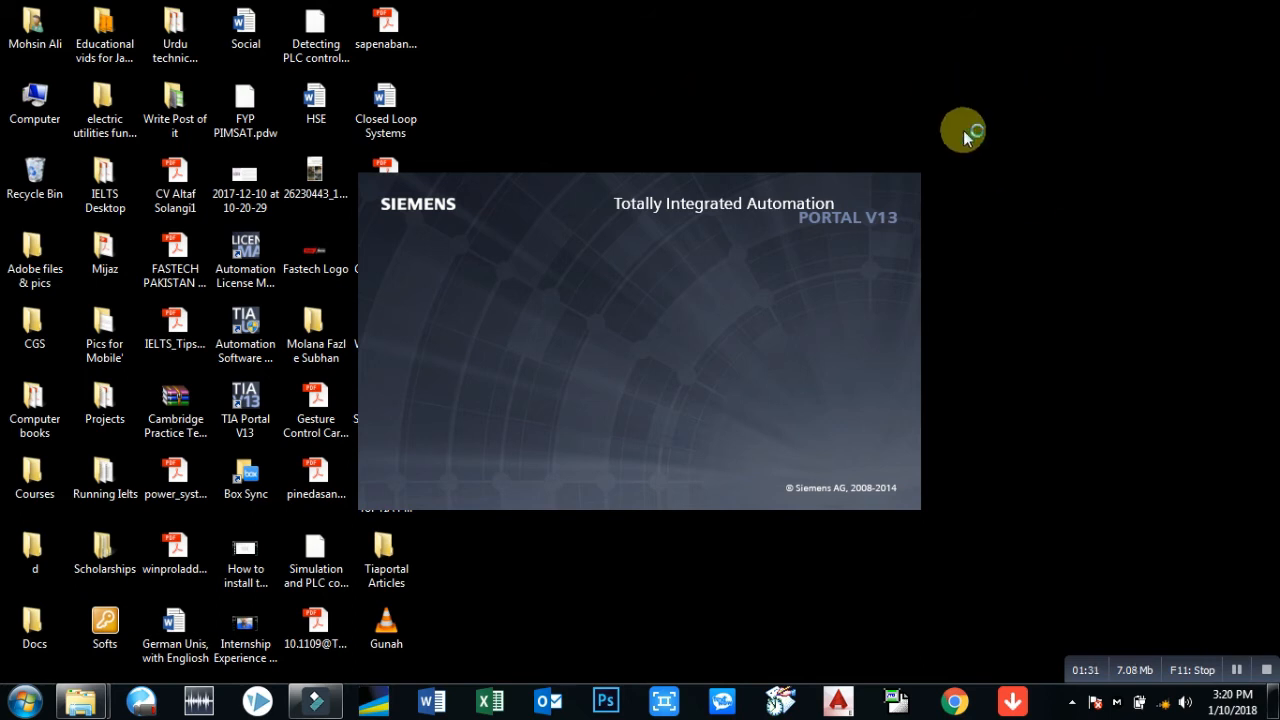
mouse_move(947, 184)
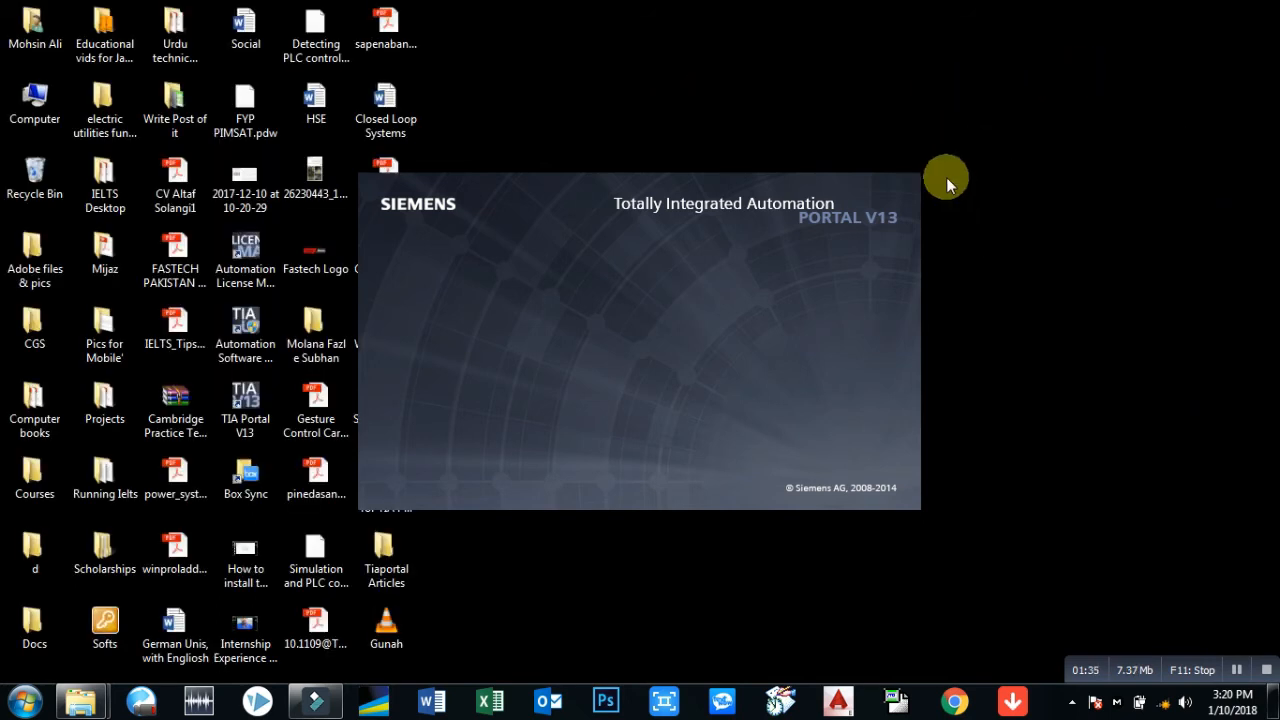
right_click(948, 185)
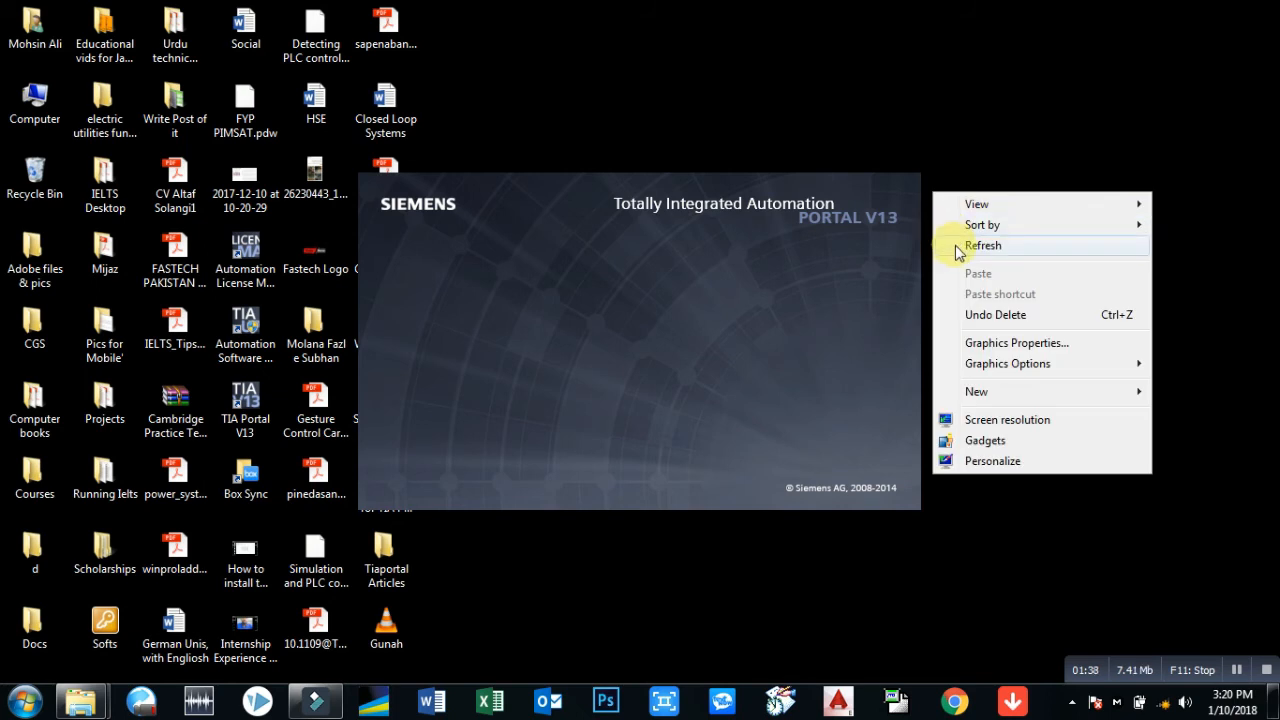
click(983, 245)
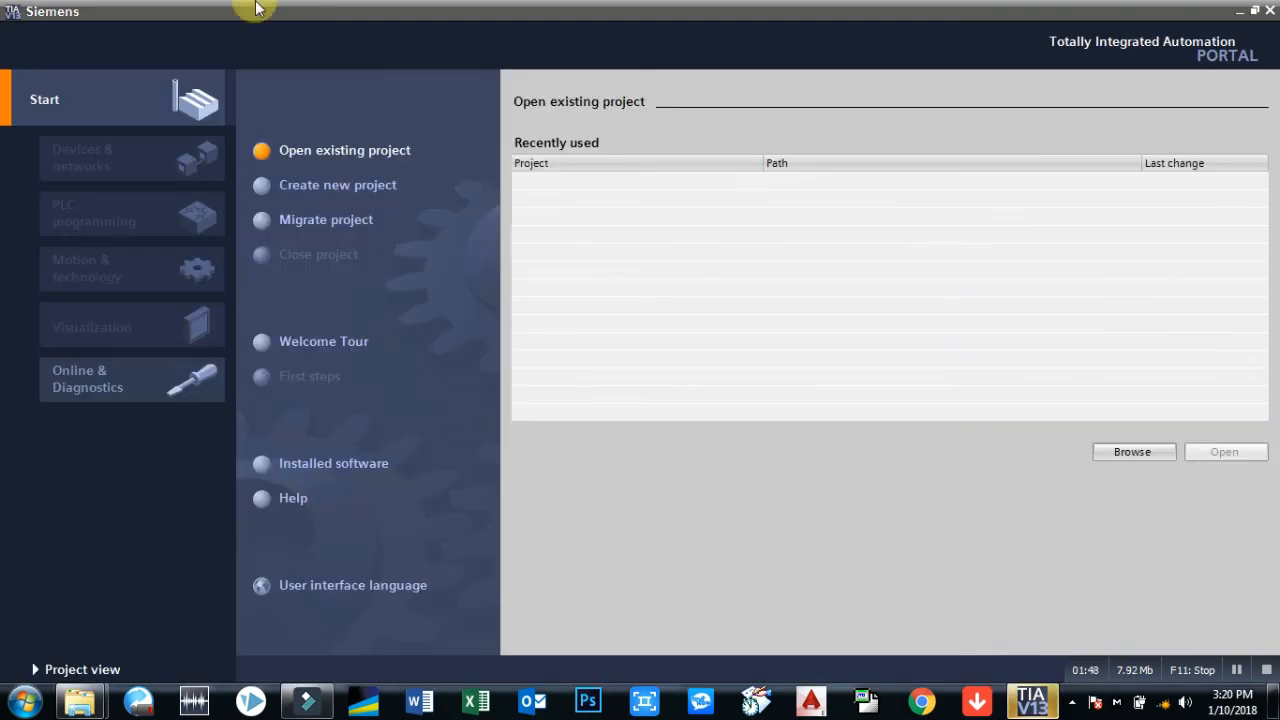
mouse_move(640, 460)
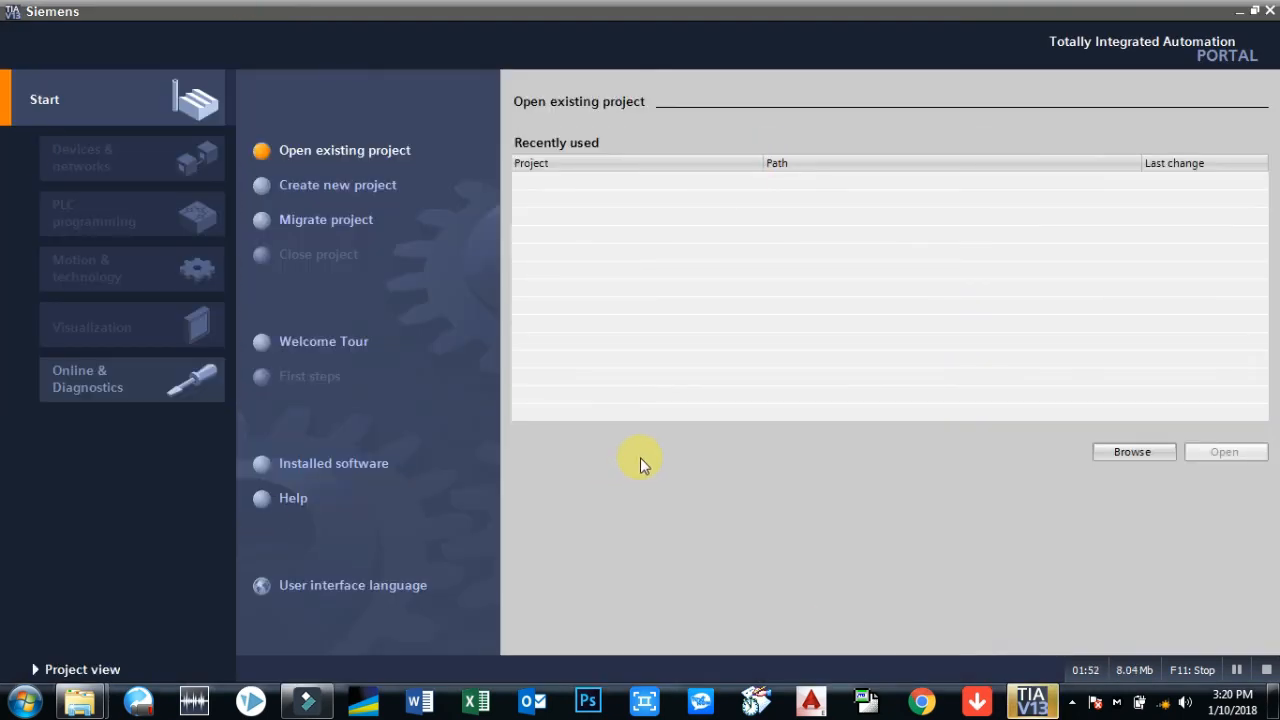
mouse_move(1048, 513)
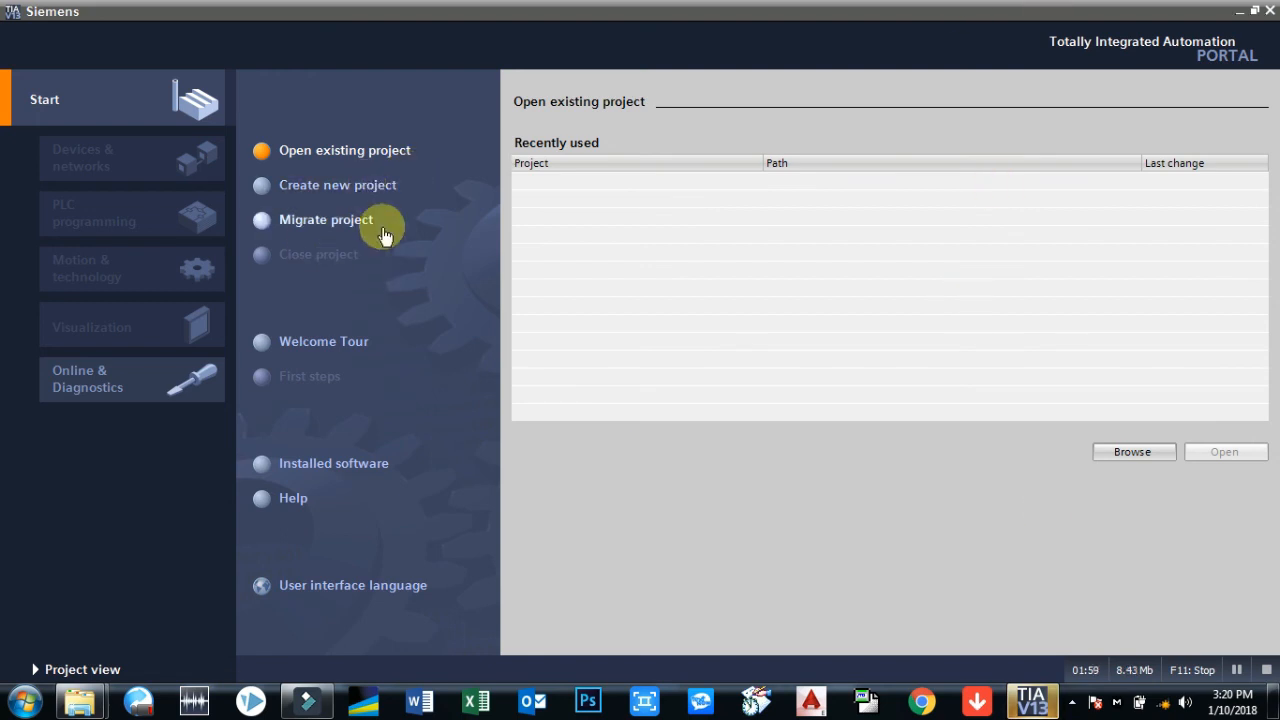
Create a new project with the default name Project1 and the default path
click(337, 185)
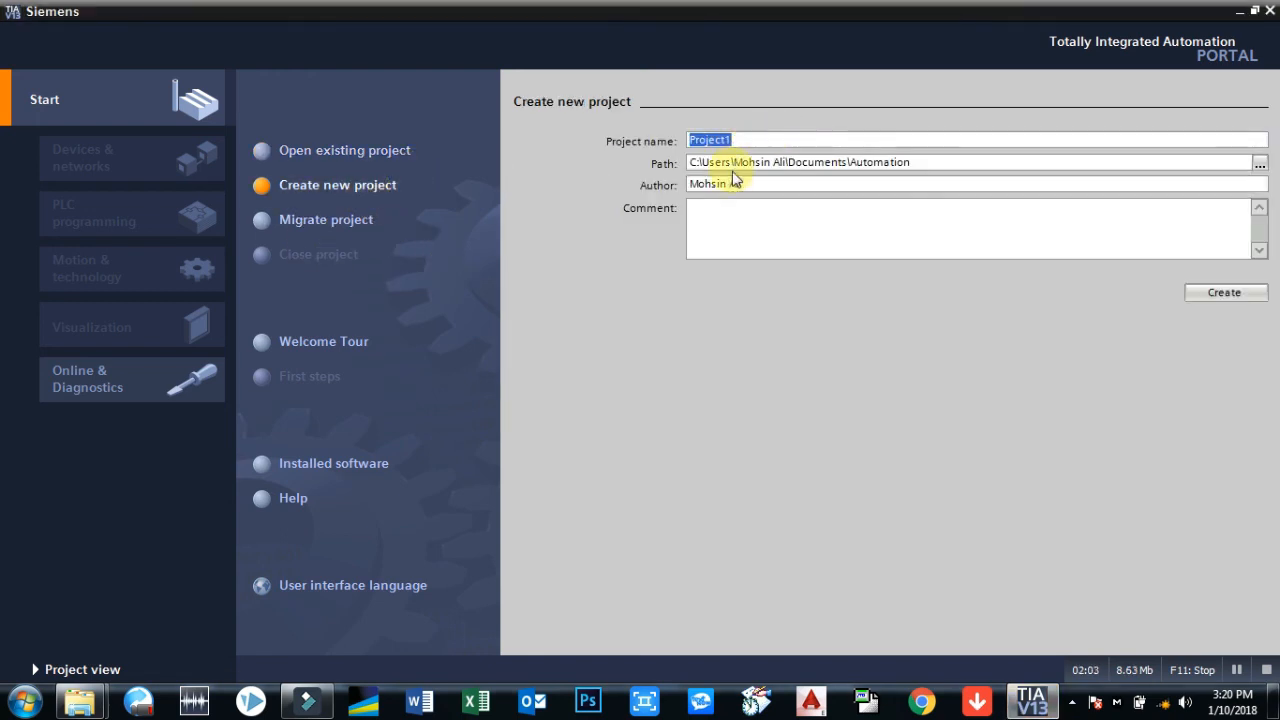
mouse_move(1172, 325)
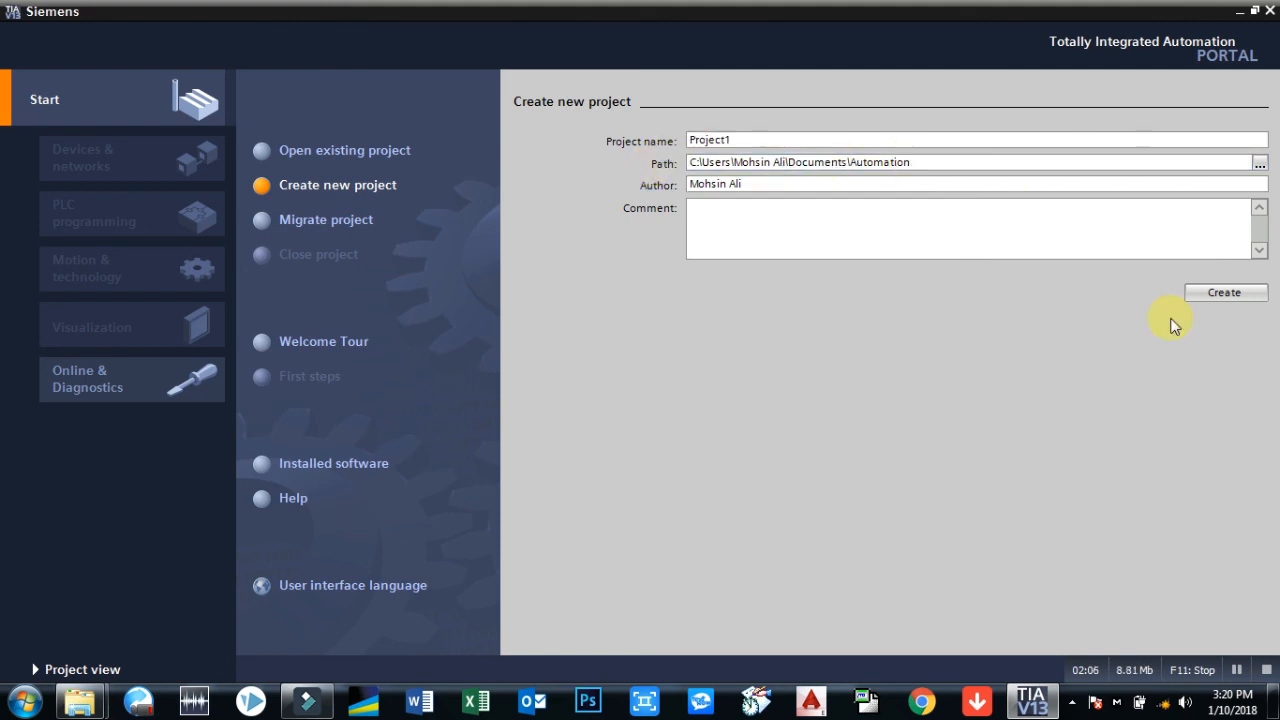
click(1224, 292)
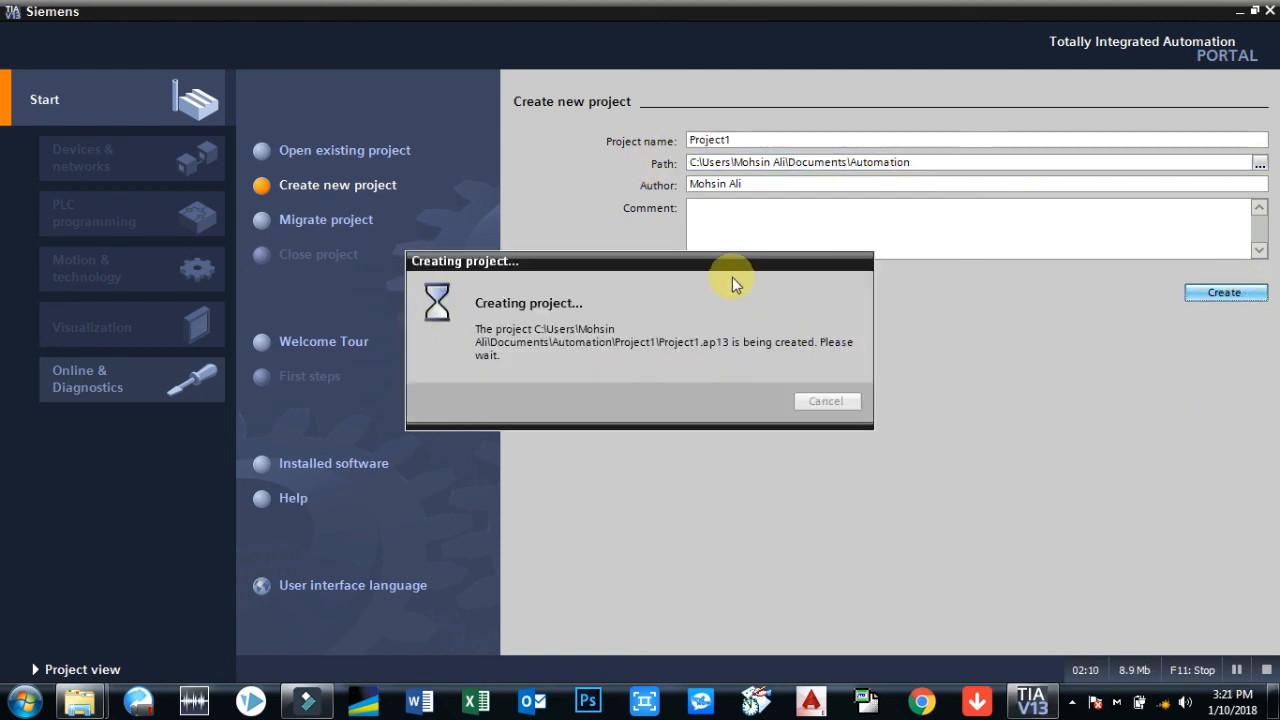